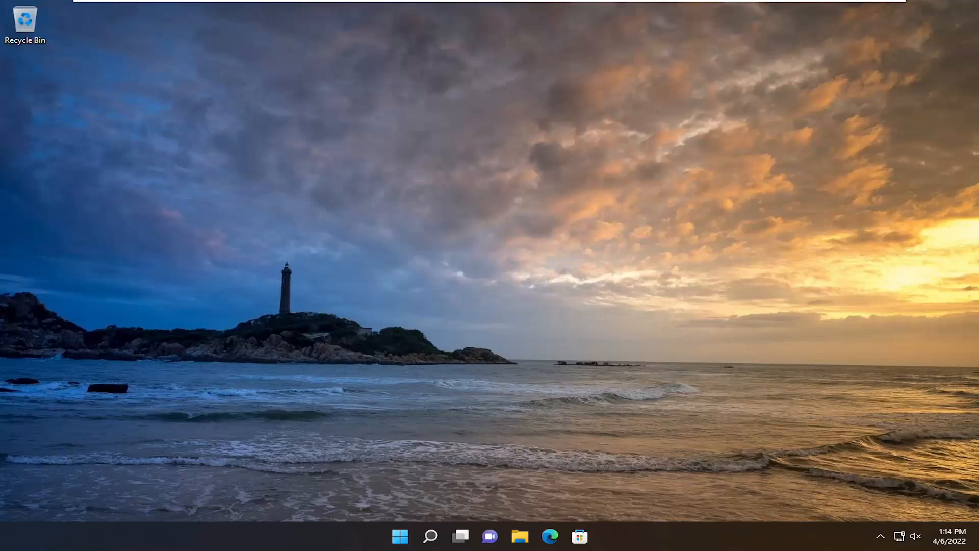
pyautogui.moveTo(489, 184)
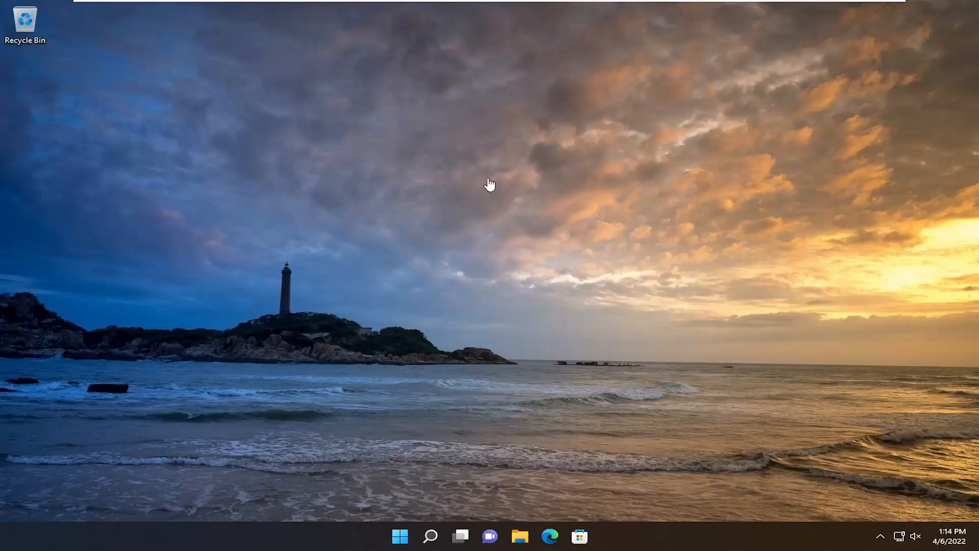
pyautogui.moveTo(588, 268)
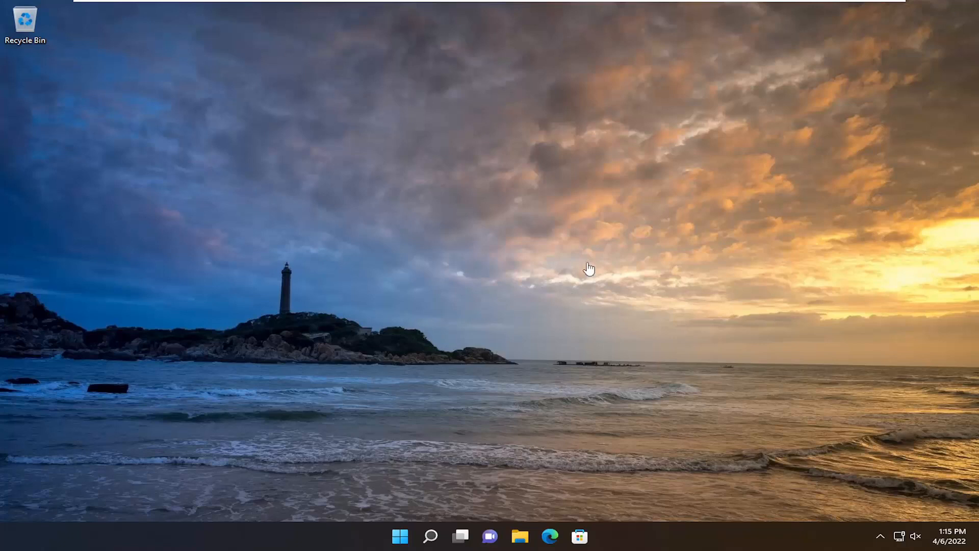
pyautogui.moveTo(488, 407)
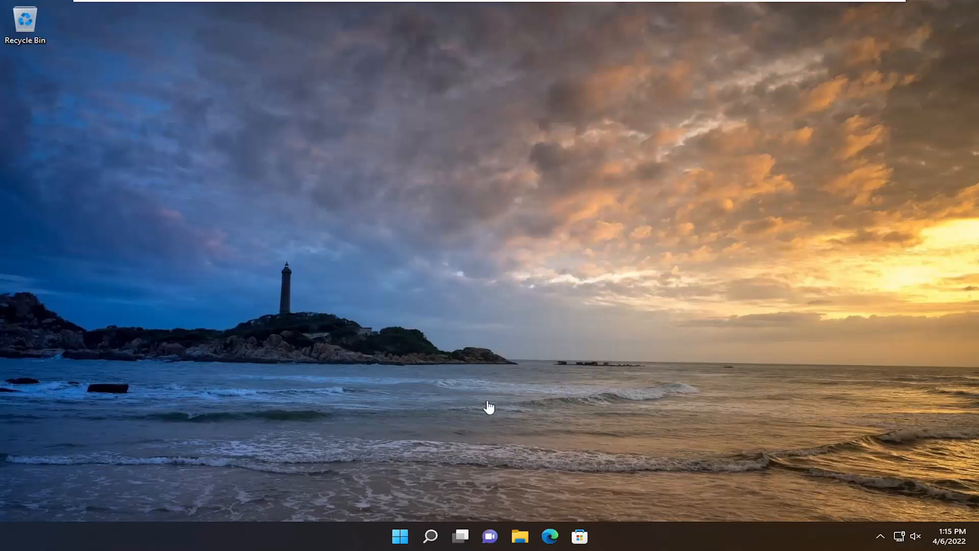
pyautogui.moveTo(481, 434)
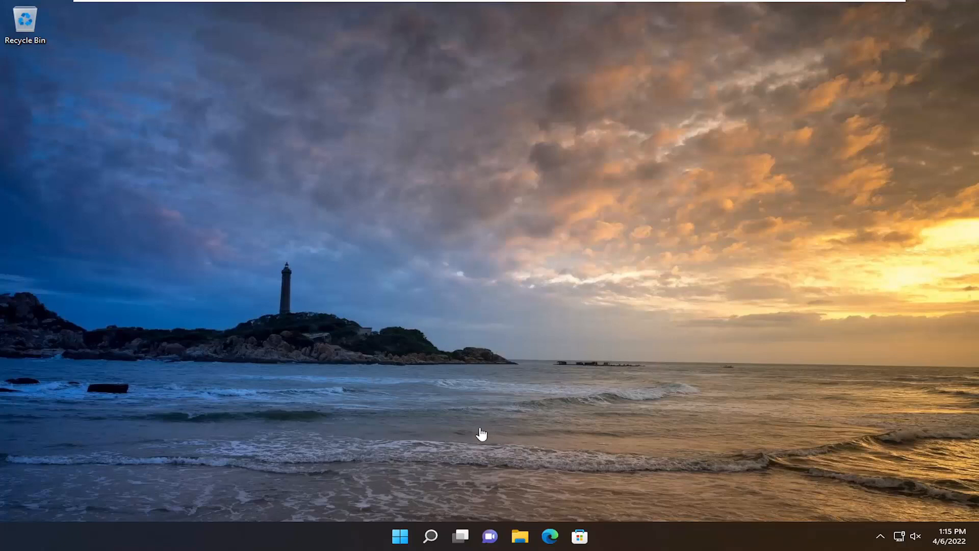
pyautogui.moveTo(431, 488)
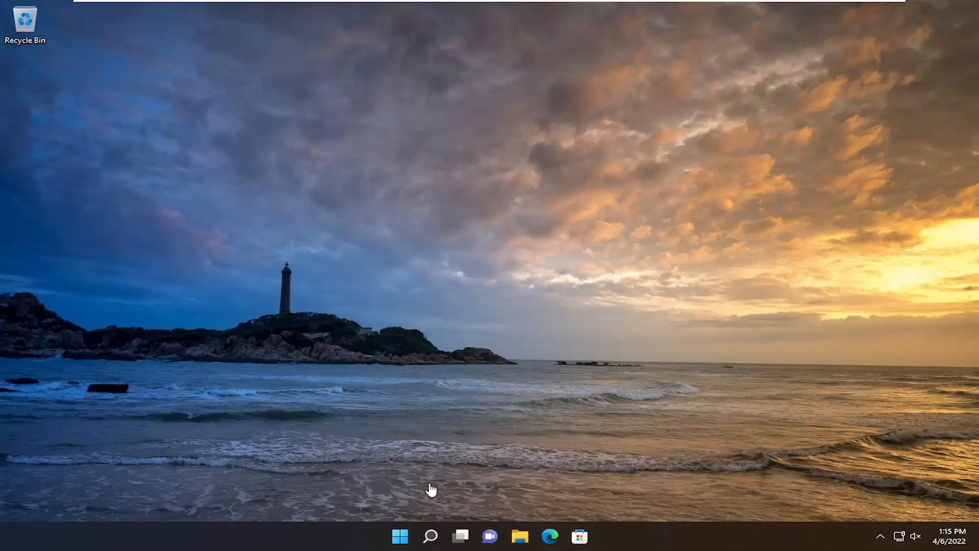
# - Launch Task Manager from the Start quick-link menu and bring up End task for its own entry
pyautogui.rightClick(399, 535)
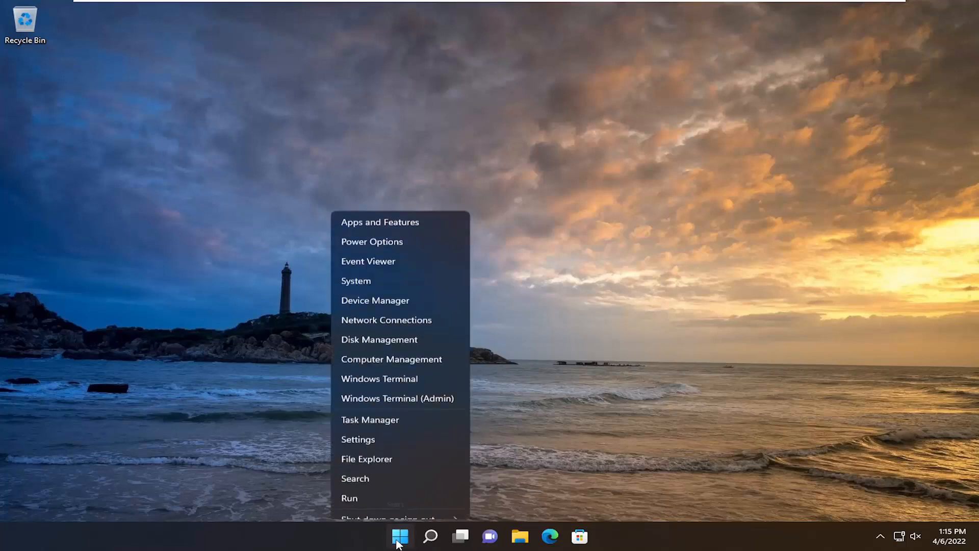
pyautogui.click(369, 419)
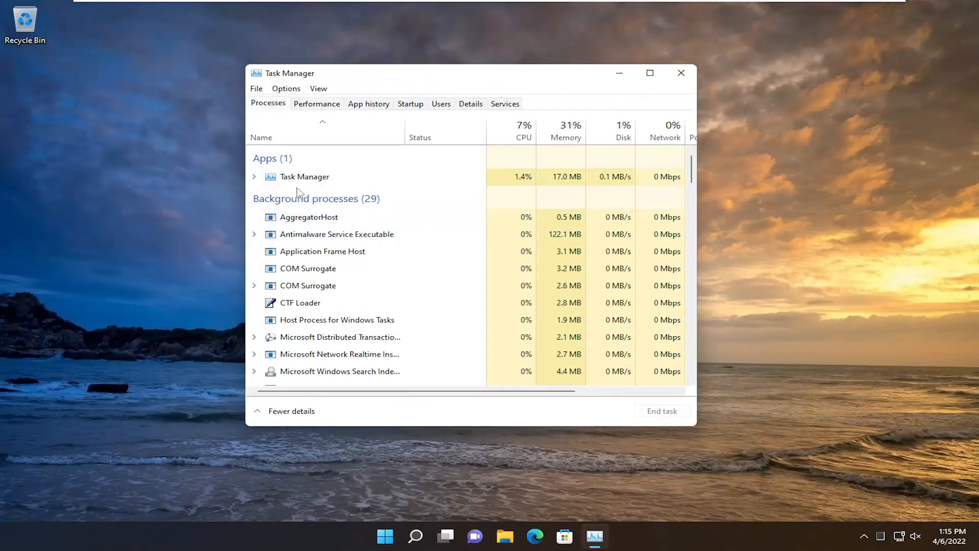
pyautogui.rightClick(304, 177)
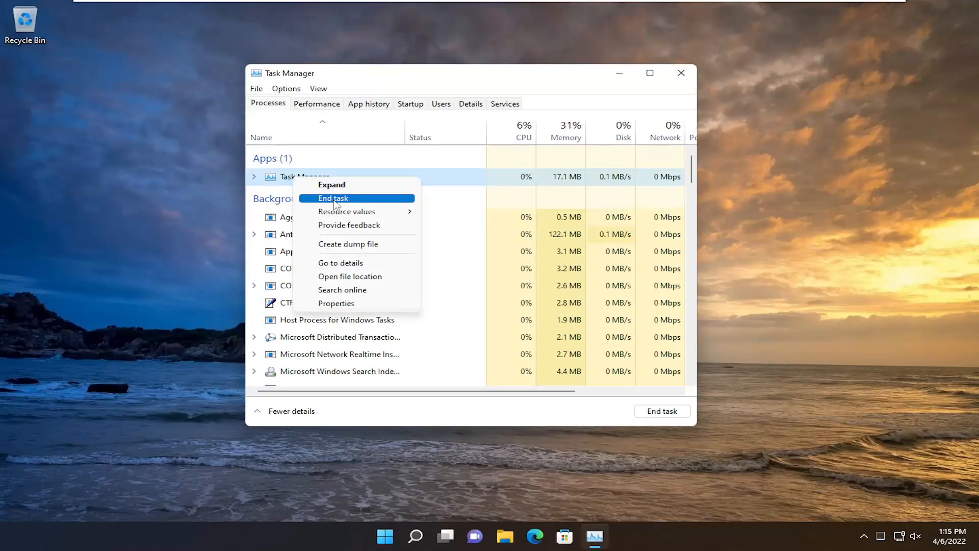
pyautogui.moveTo(697, 80)
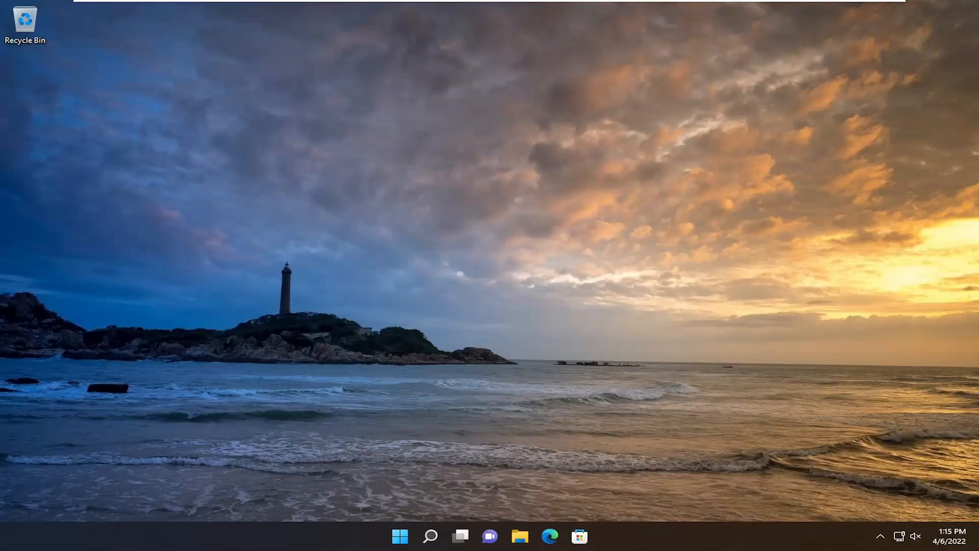
# - Search for 'cmd' and run Command Prompt as administrator, approving the UAC prompt
pyautogui.click(429, 535)
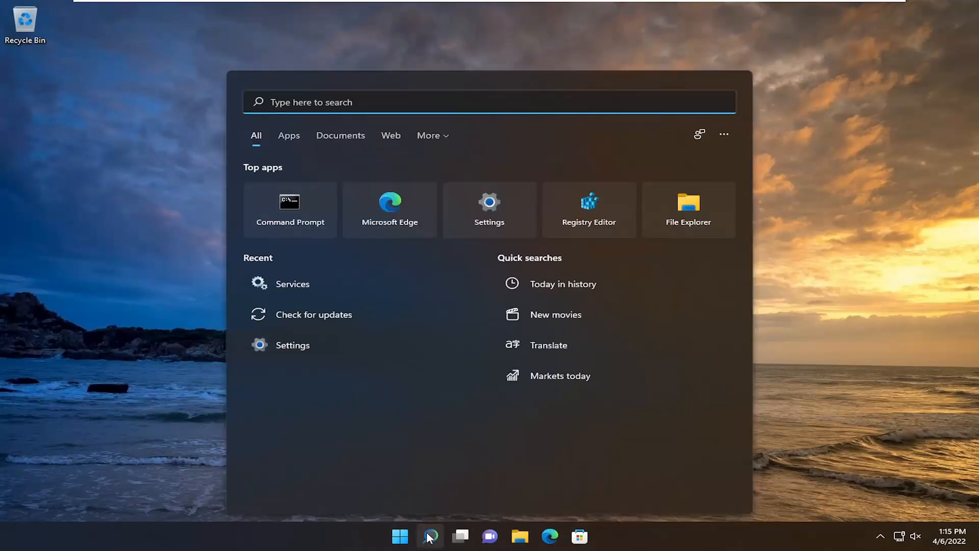
pyautogui.write('cmd')
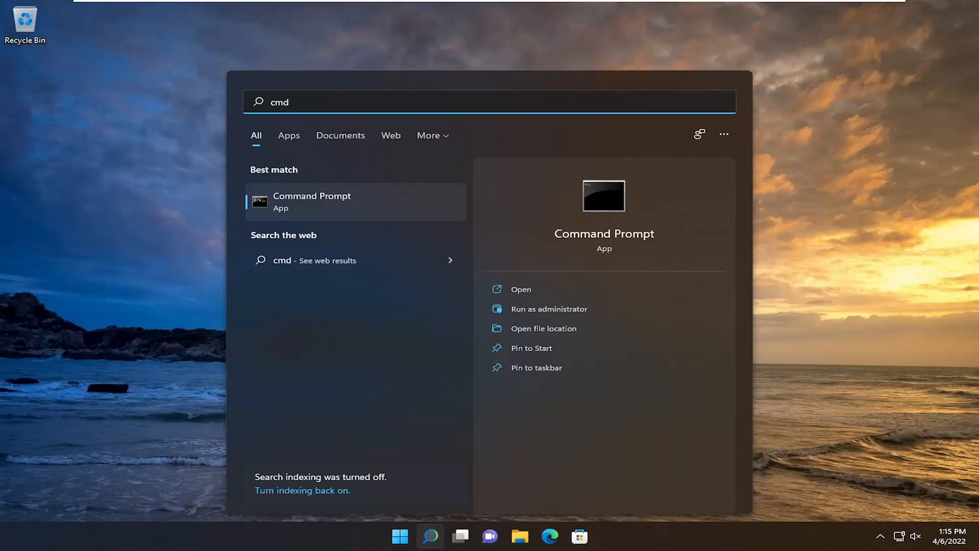
pyautogui.moveTo(341, 224)
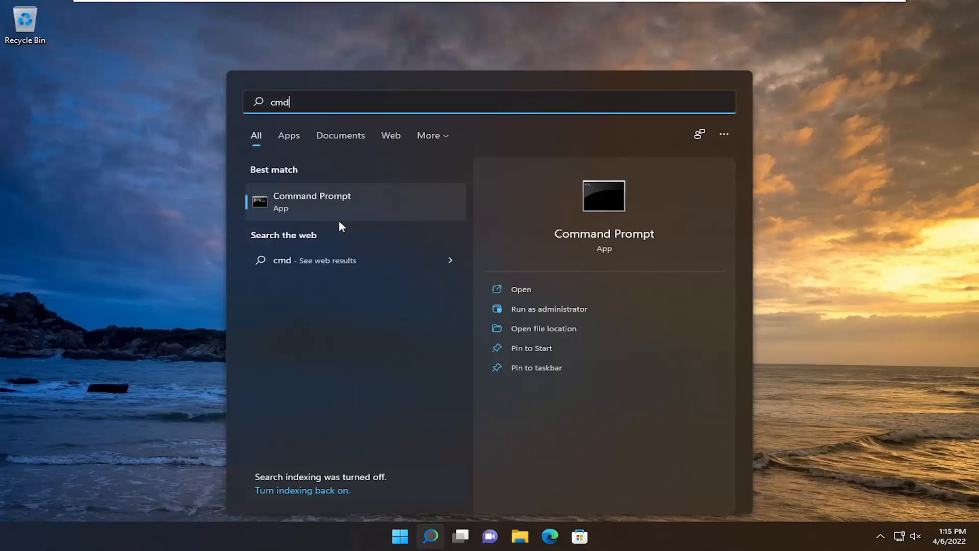
pyautogui.click(548, 308)
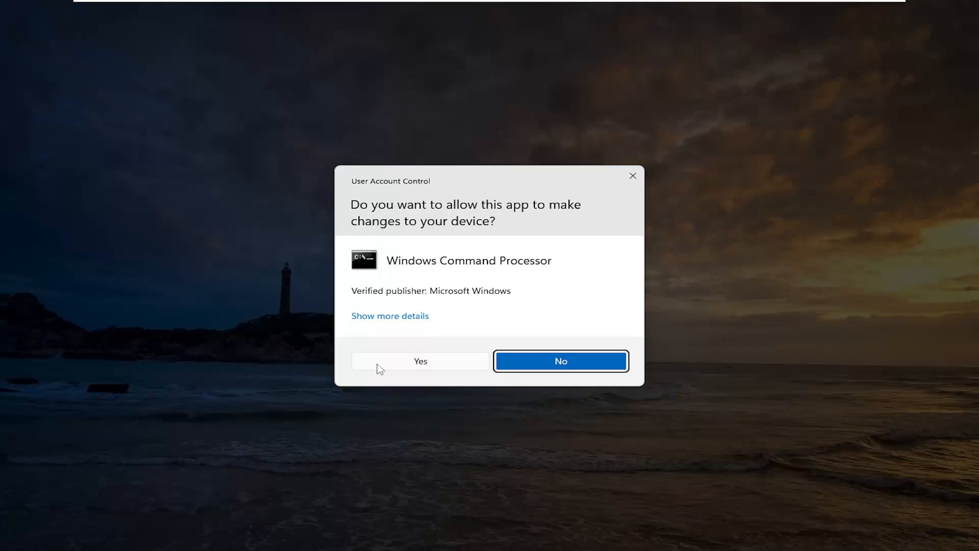
pyautogui.click(419, 361)
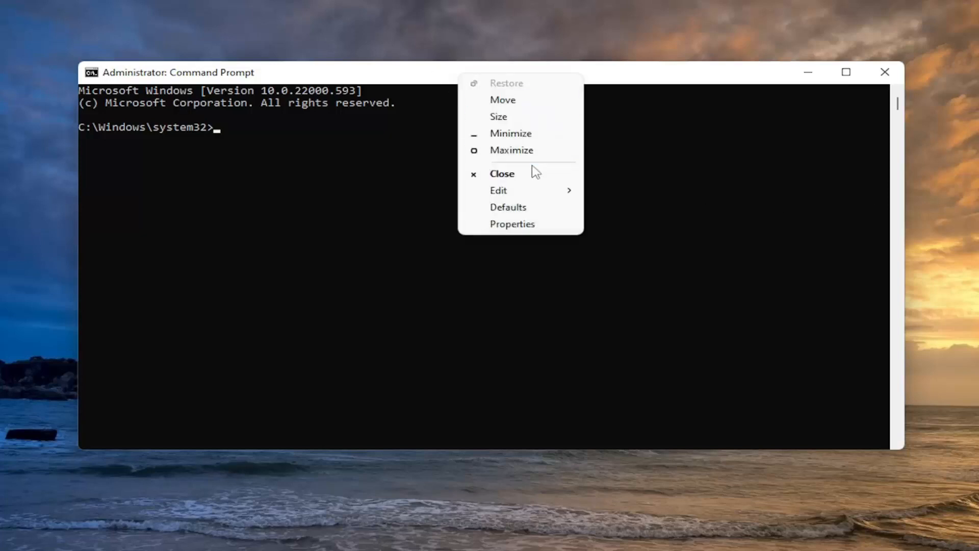
# - Run 'sfc /scannow' and let the file verification reach 100% with repairs reported
pyautogui.write('sfc /scannow')
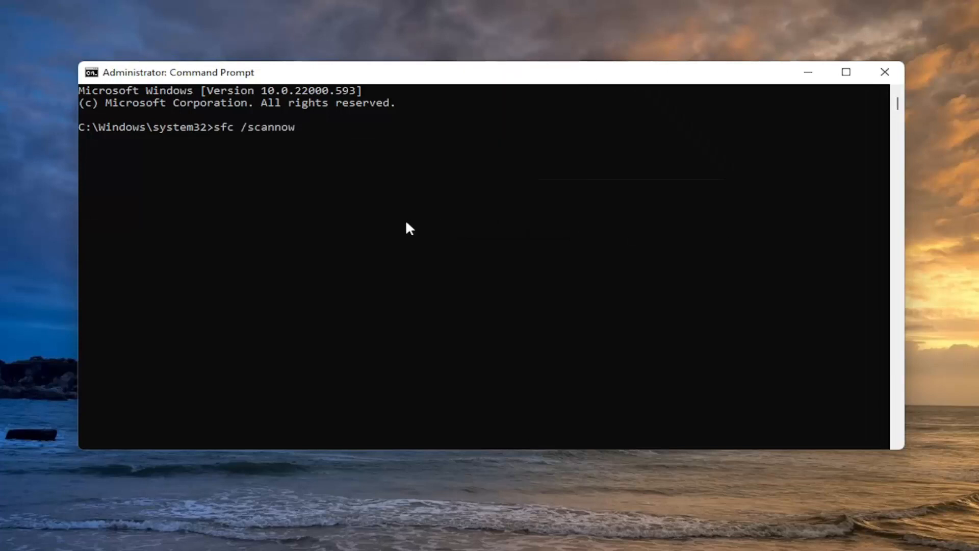
pyautogui.press('Return')
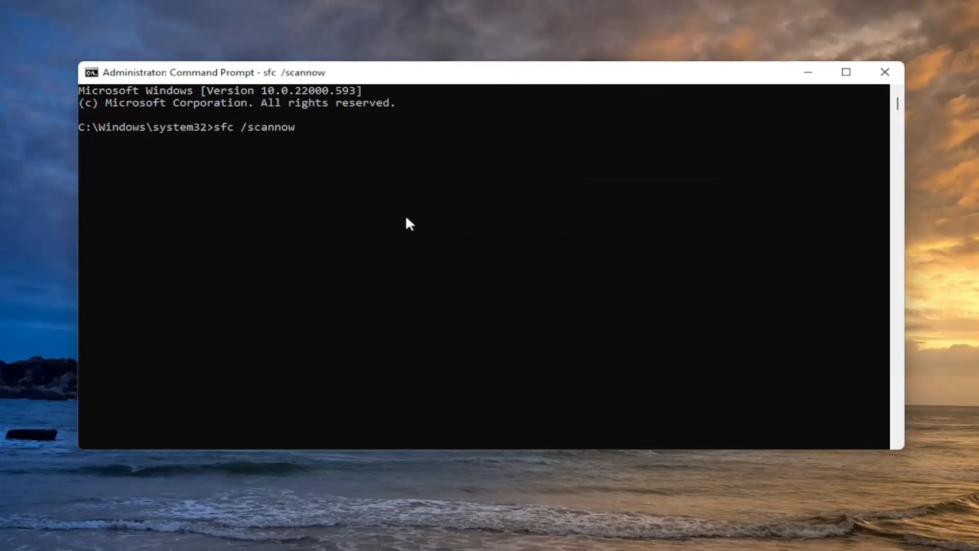
pyautogui.press('Return')
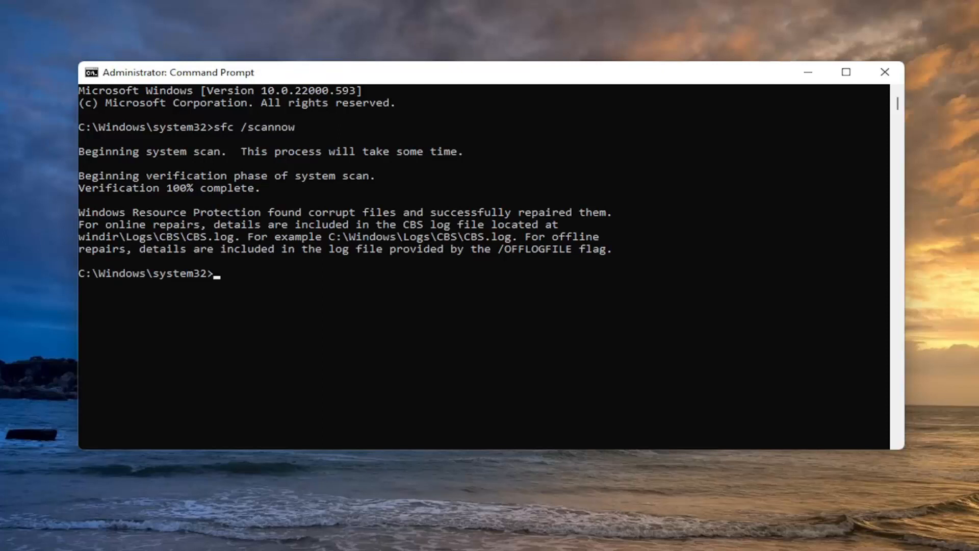
pyautogui.moveTo(964, 227)
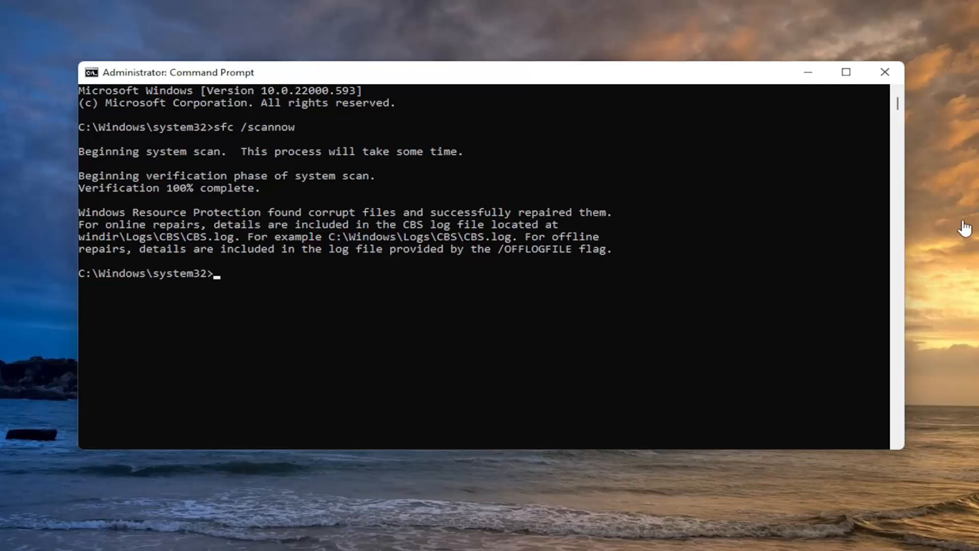
pyautogui.moveTo(123, 211)
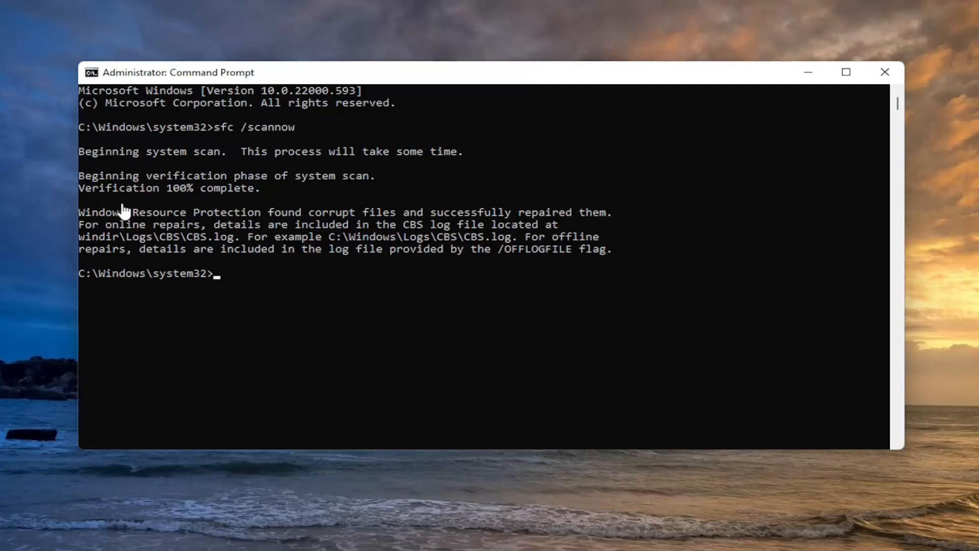
pyautogui.moveTo(491, 77)
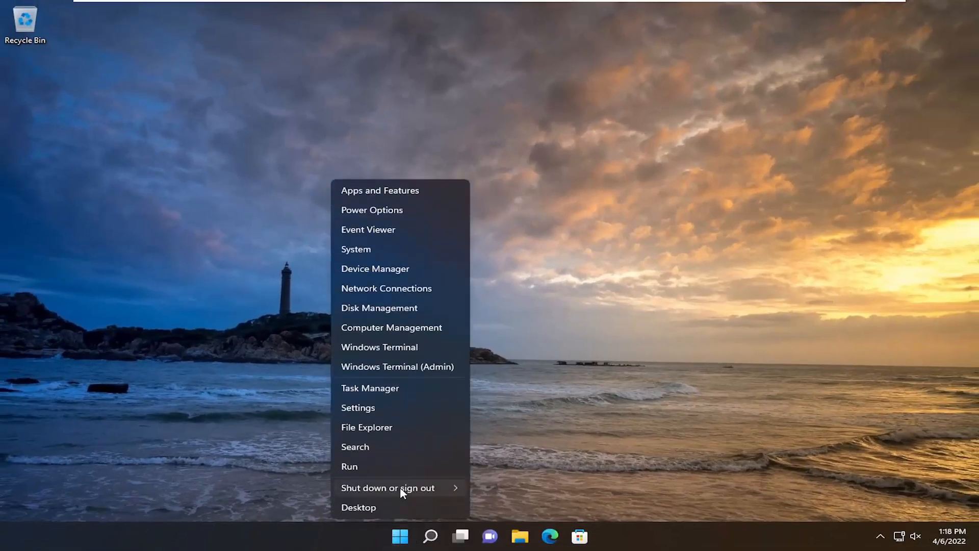
# - Restart the computer from the quick-link menu and wait for the desktop to return
pyautogui.click(387, 487)
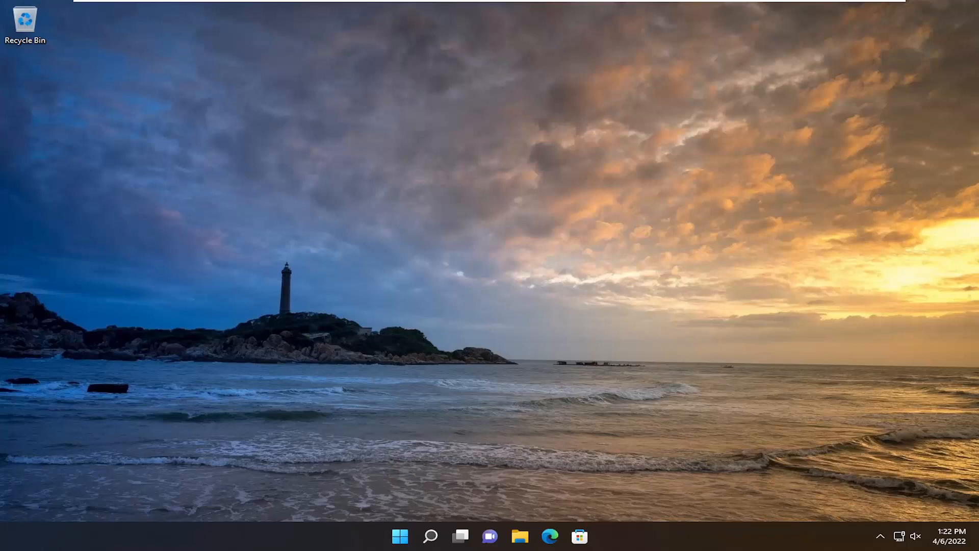
pyautogui.moveTo(420, 458)
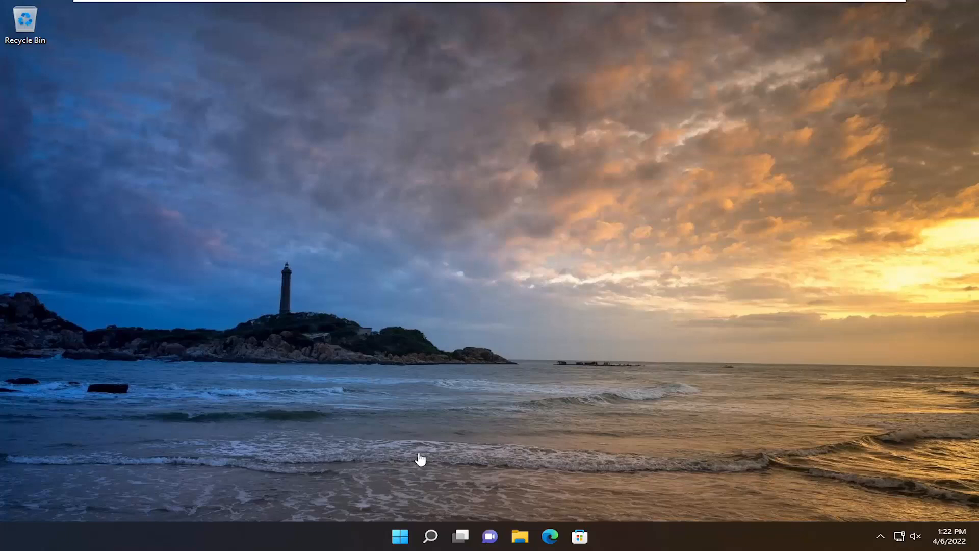
# - Search for 'apps and features' to reach the Apps & features settings page
pyautogui.click(430, 535)
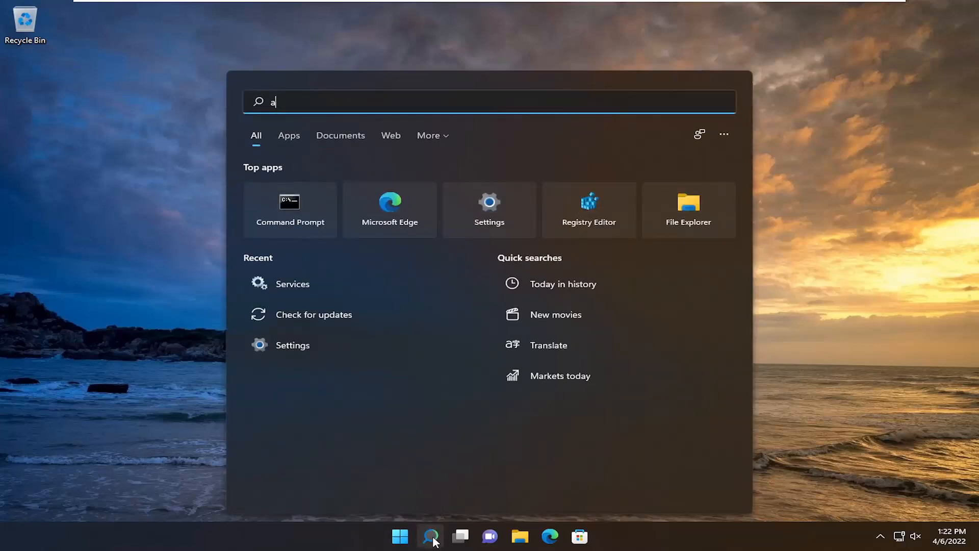
pyautogui.write('pps and fea')
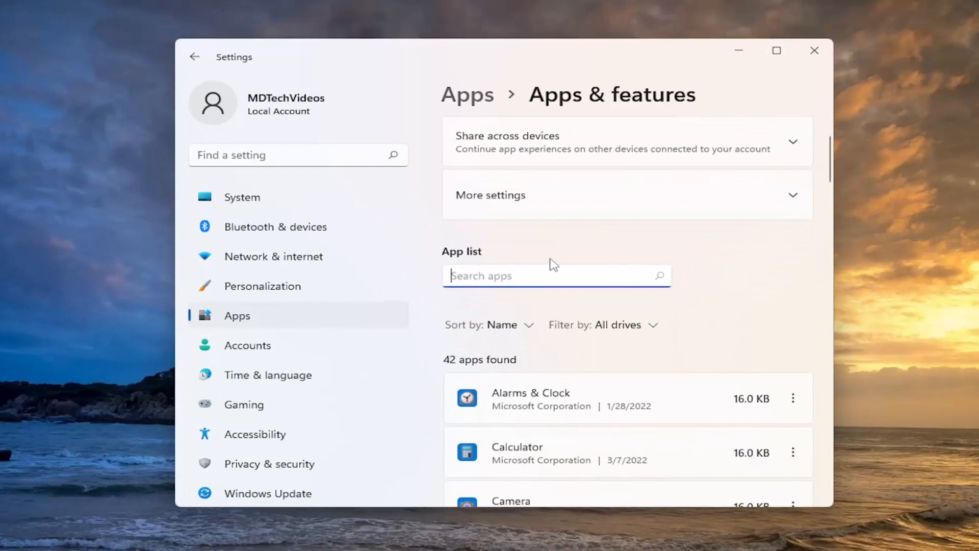
# - Scroll the installed app list to Get Help and show its three-dot options menu
pyautogui.scroll(-3)
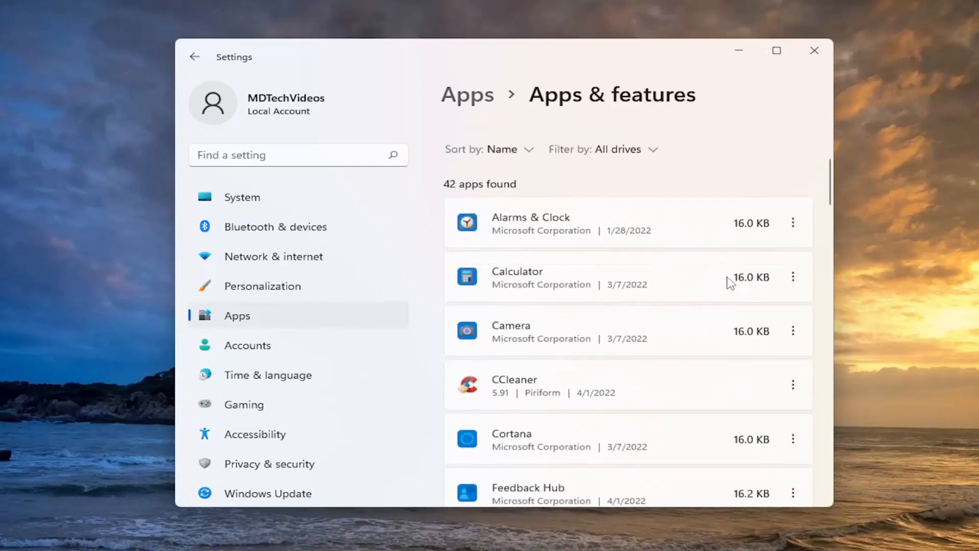
pyautogui.scroll(-3)
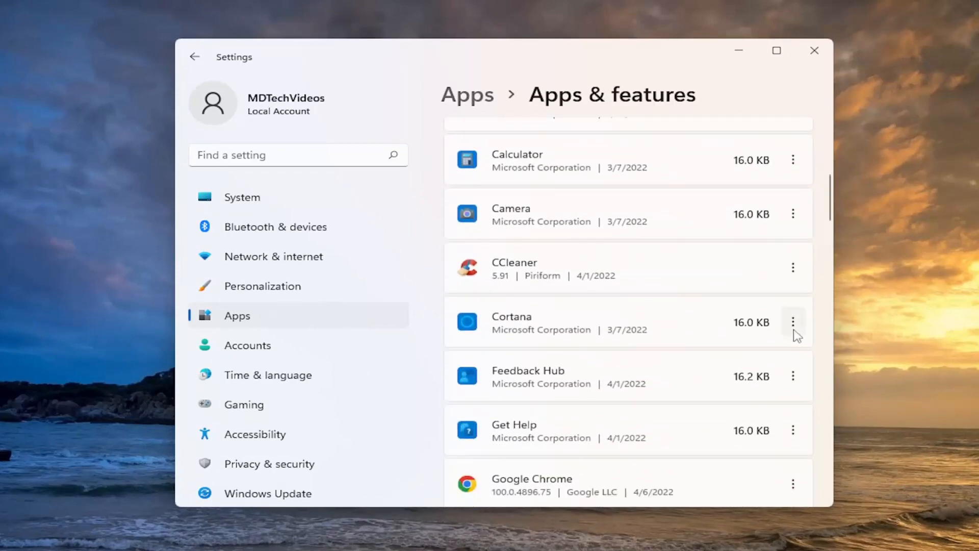
pyautogui.scroll(-3)
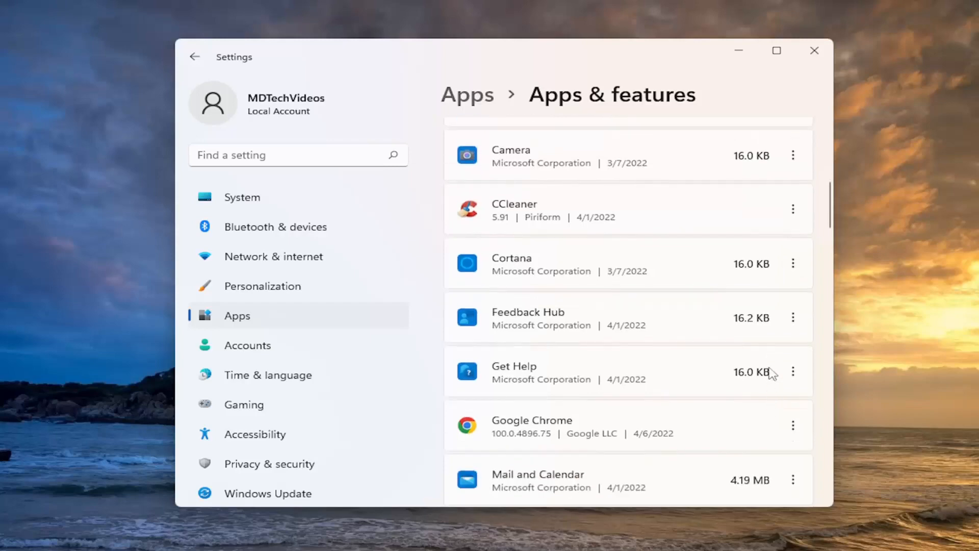
pyautogui.click(792, 371)
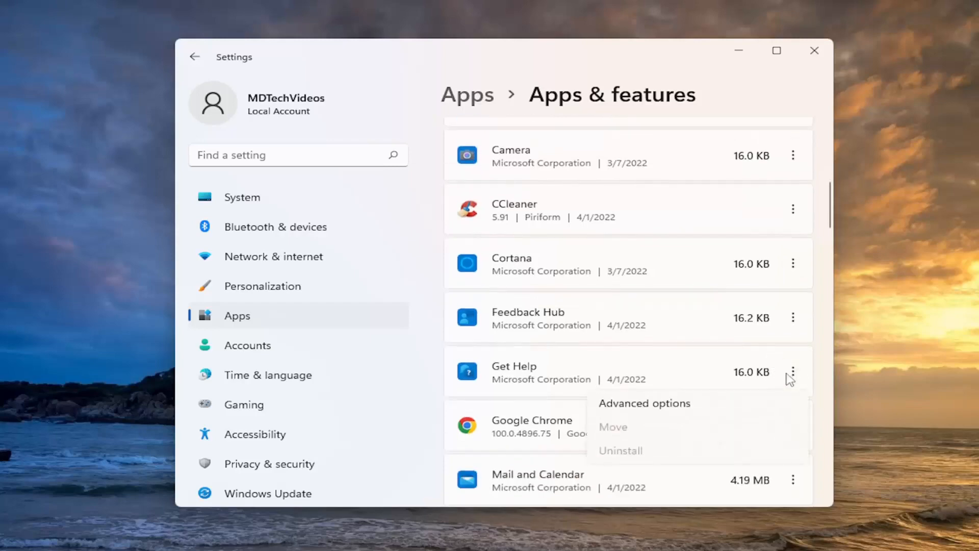
# - In Get Help's Advanced options, run Repair and wait for the completion checkmark
pyautogui.click(645, 402)
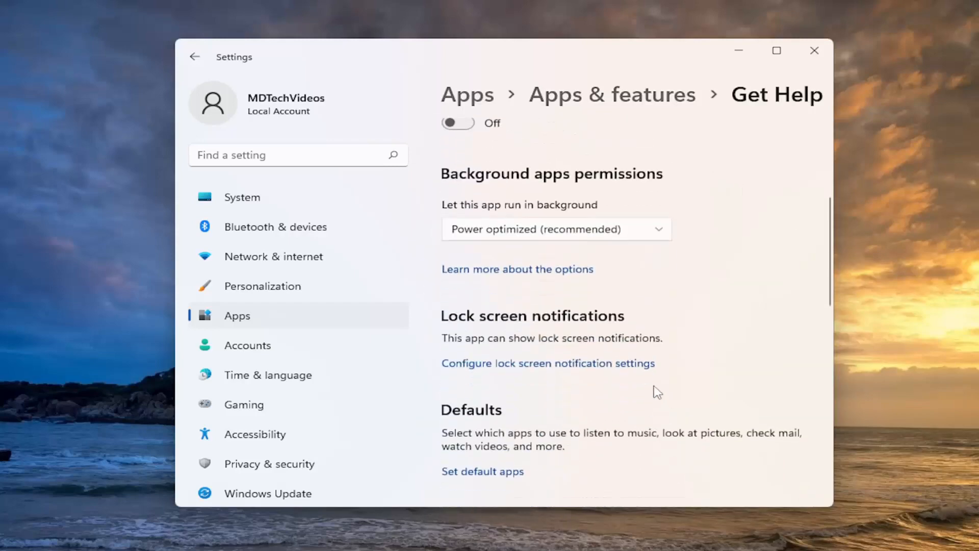
pyautogui.scroll(-3)
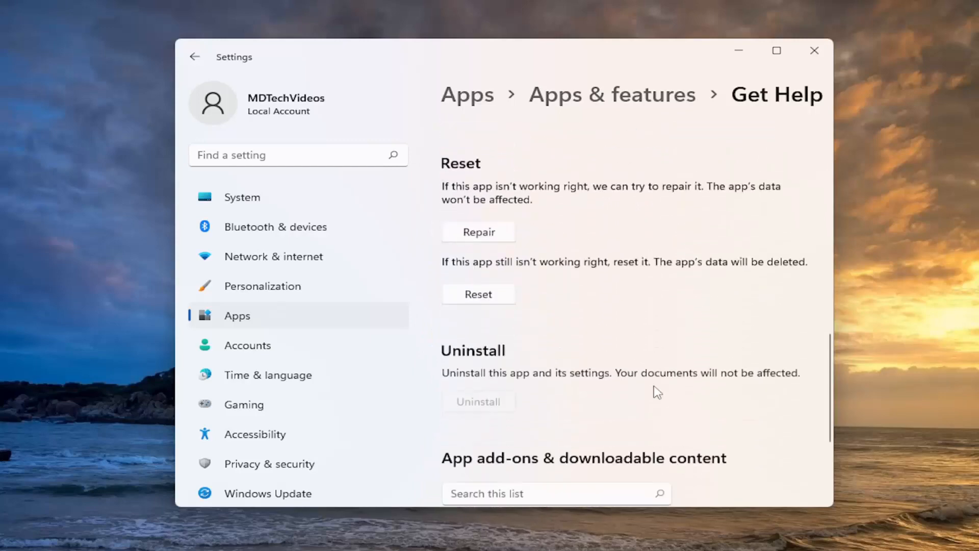
pyautogui.scroll(3)
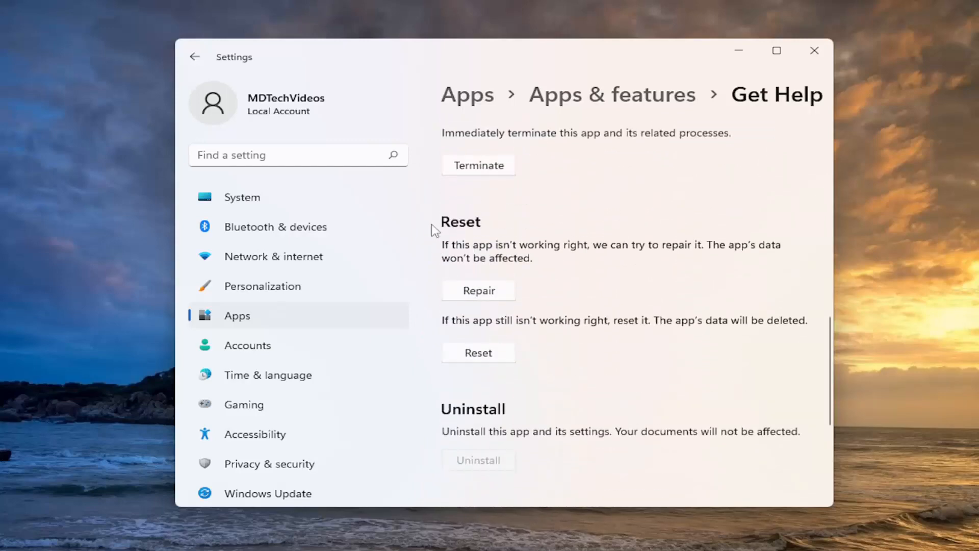
pyautogui.moveTo(534, 282)
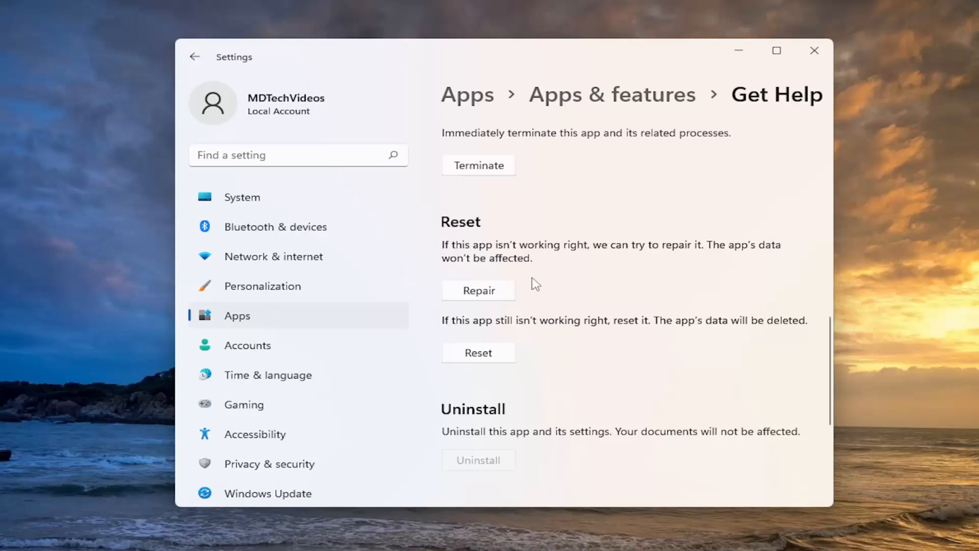
pyautogui.moveTo(561, 257)
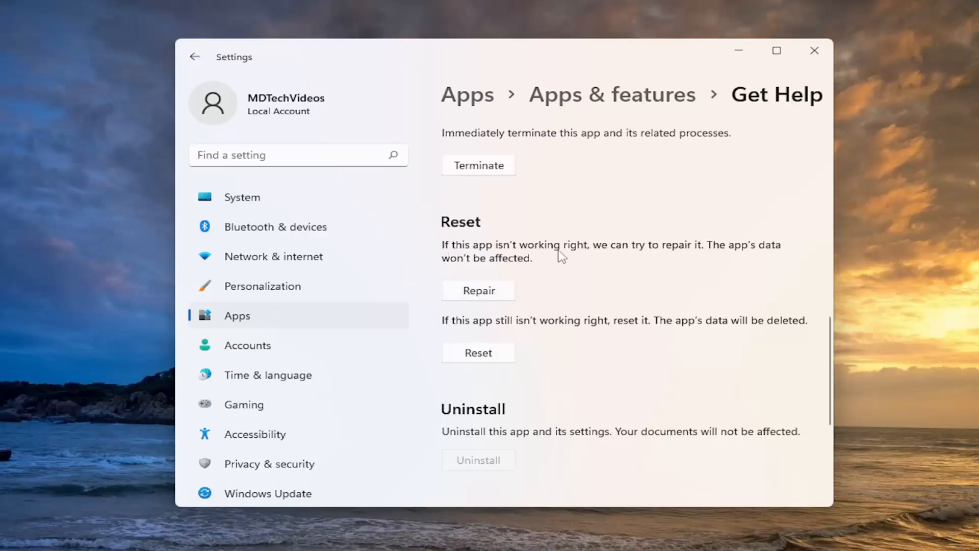
pyautogui.moveTo(741, 260)
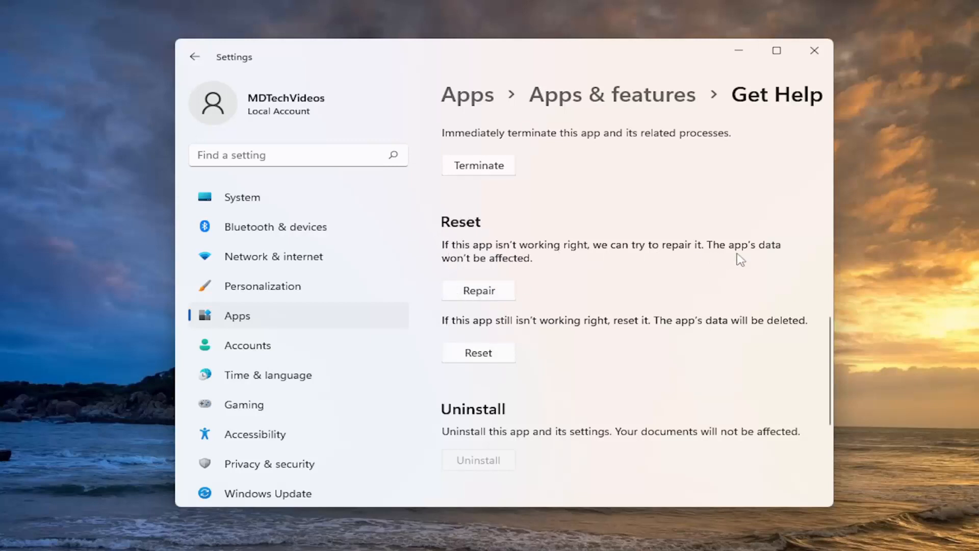
pyautogui.moveTo(524, 303)
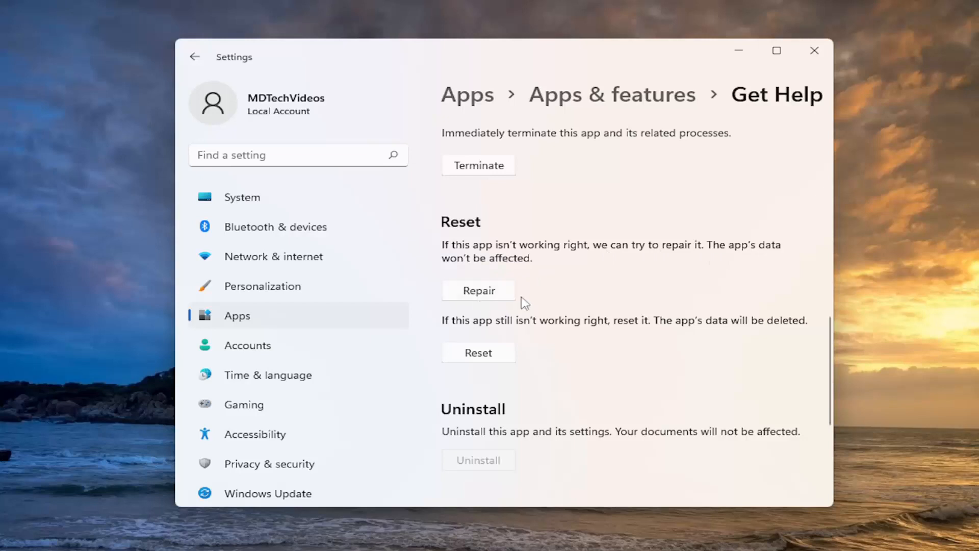
pyautogui.click(477, 289)
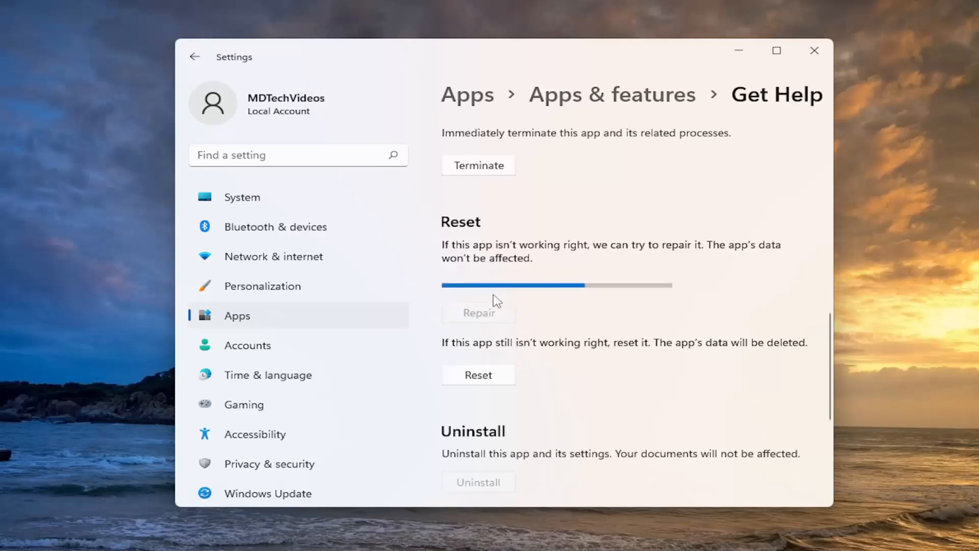
pyautogui.click(477, 307)
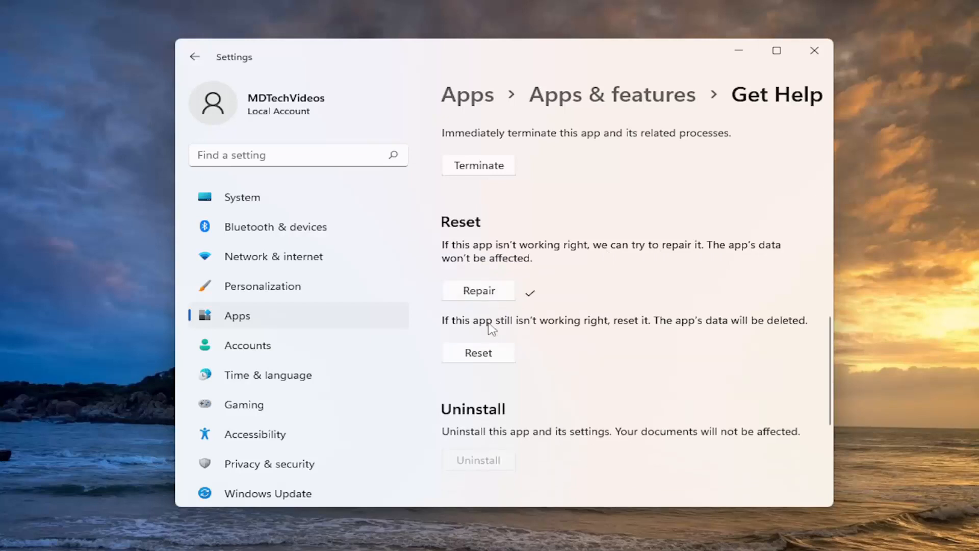
pyautogui.moveTo(481, 329)
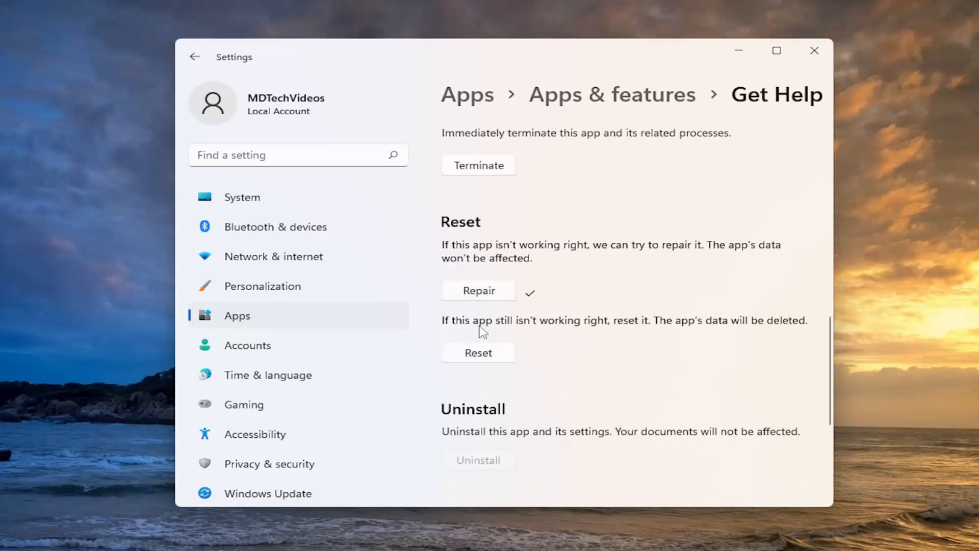
pyautogui.moveTo(622, 334)
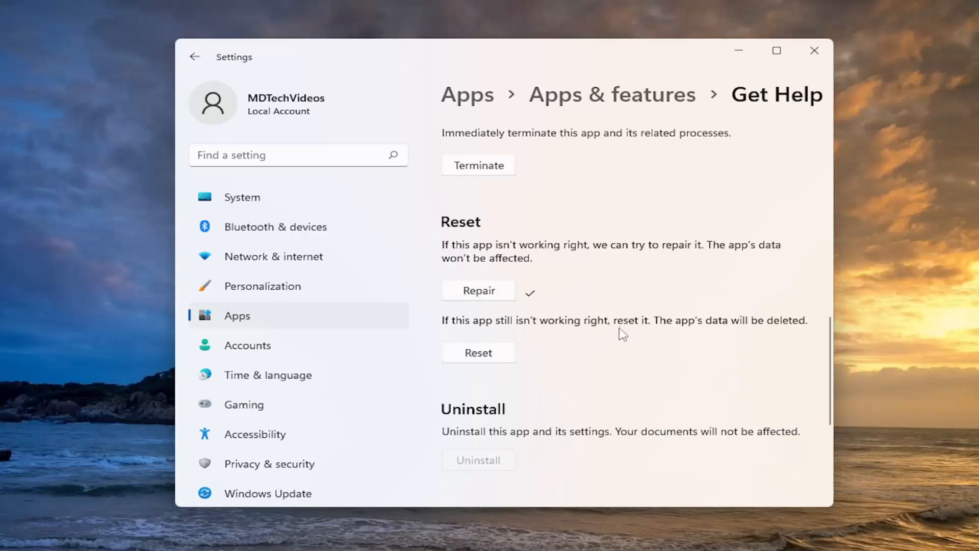
pyautogui.moveTo(765, 331)
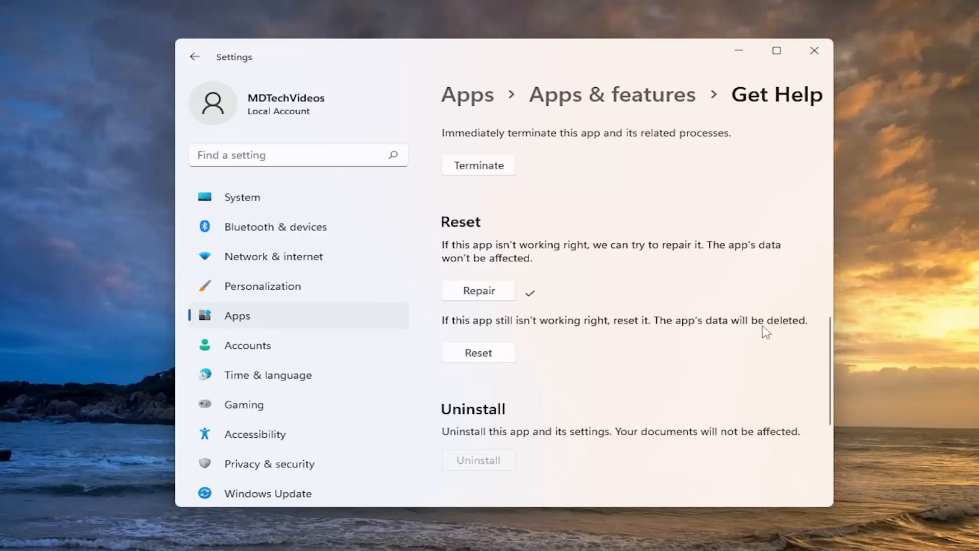
# - Choose Reset for Get Help, bringing up the permanent data-deletion warning
pyautogui.click(477, 351)
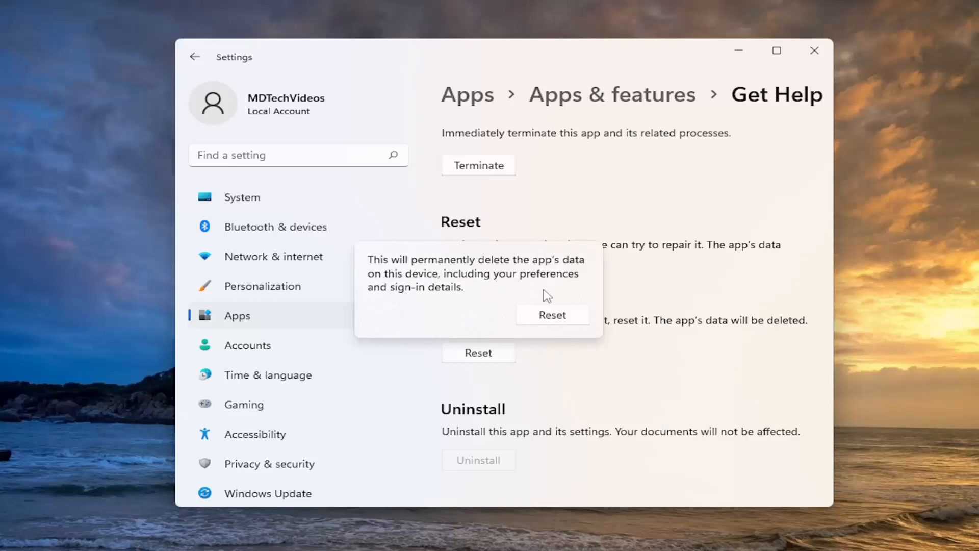
pyautogui.moveTo(551, 244)
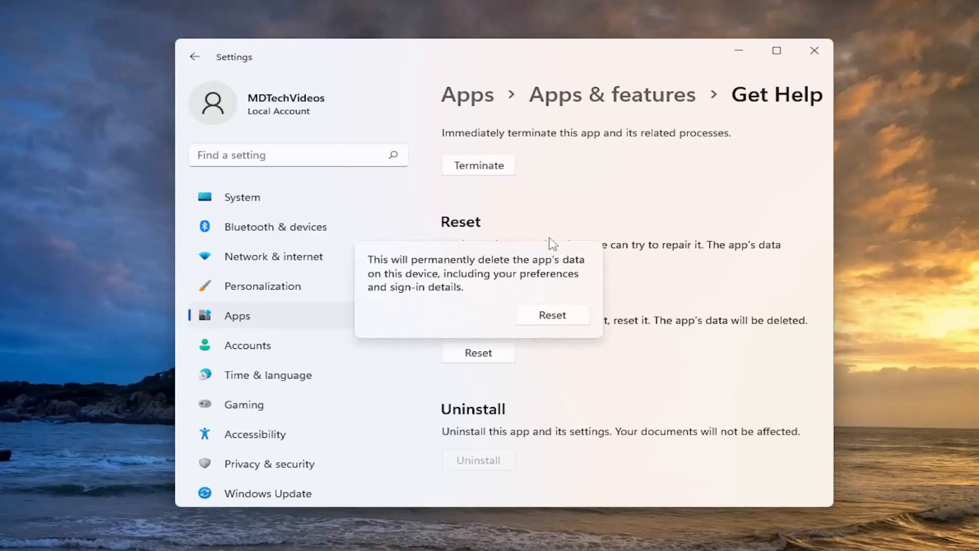
pyautogui.moveTo(449, 317)
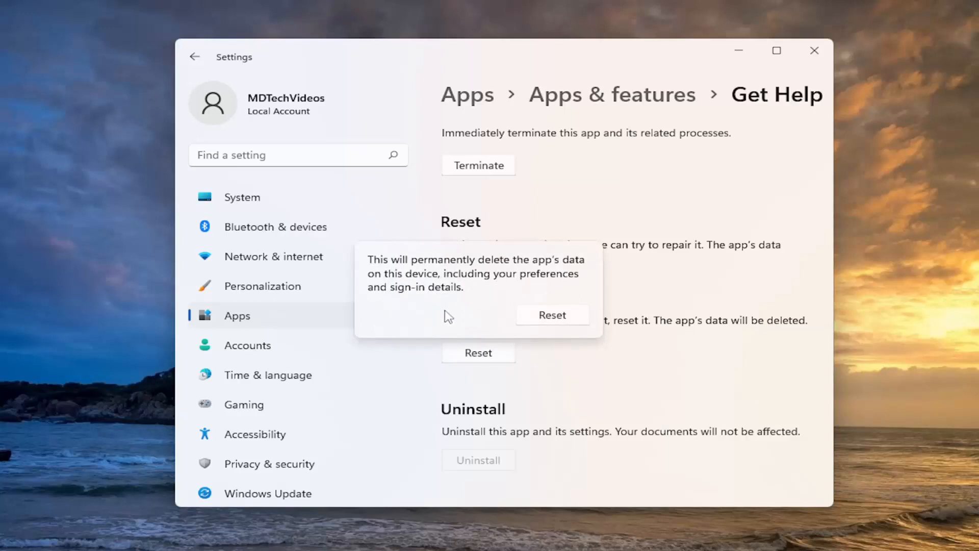